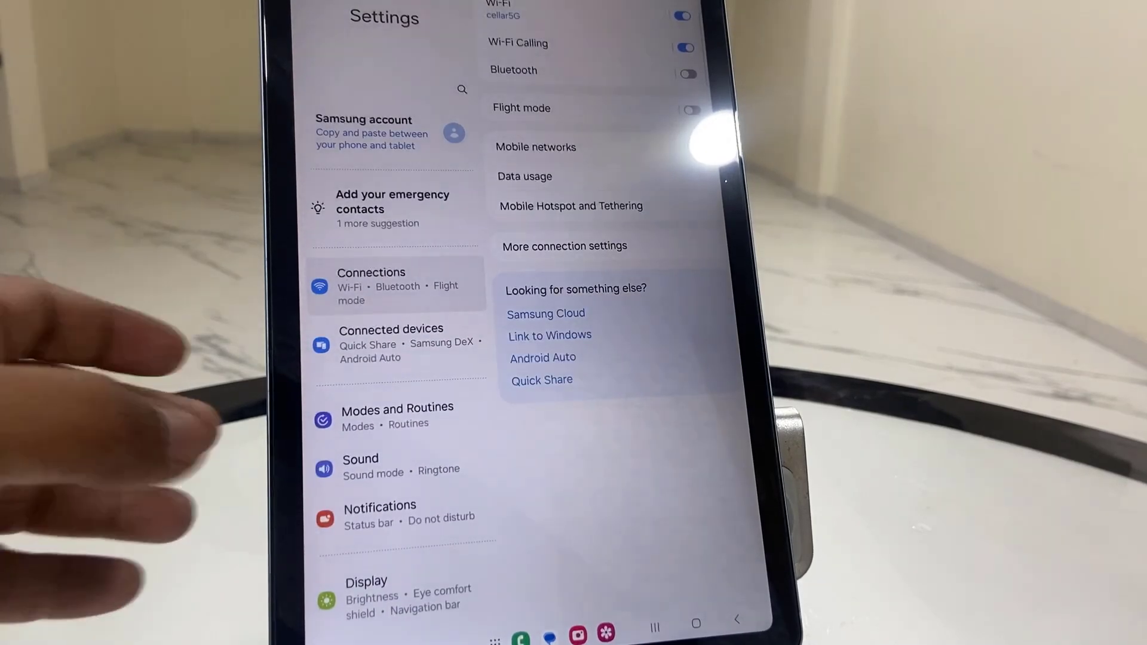
View Software update showing the last update installed 21 March 2024, then return home.
scroll(down, 3)
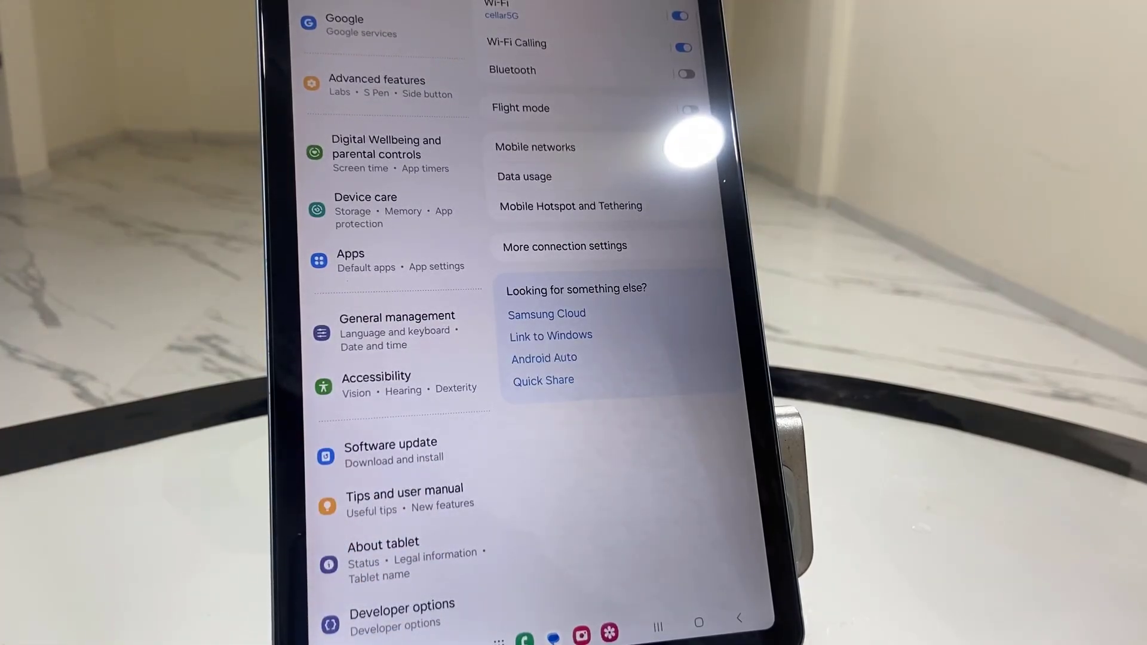
click(390, 450)
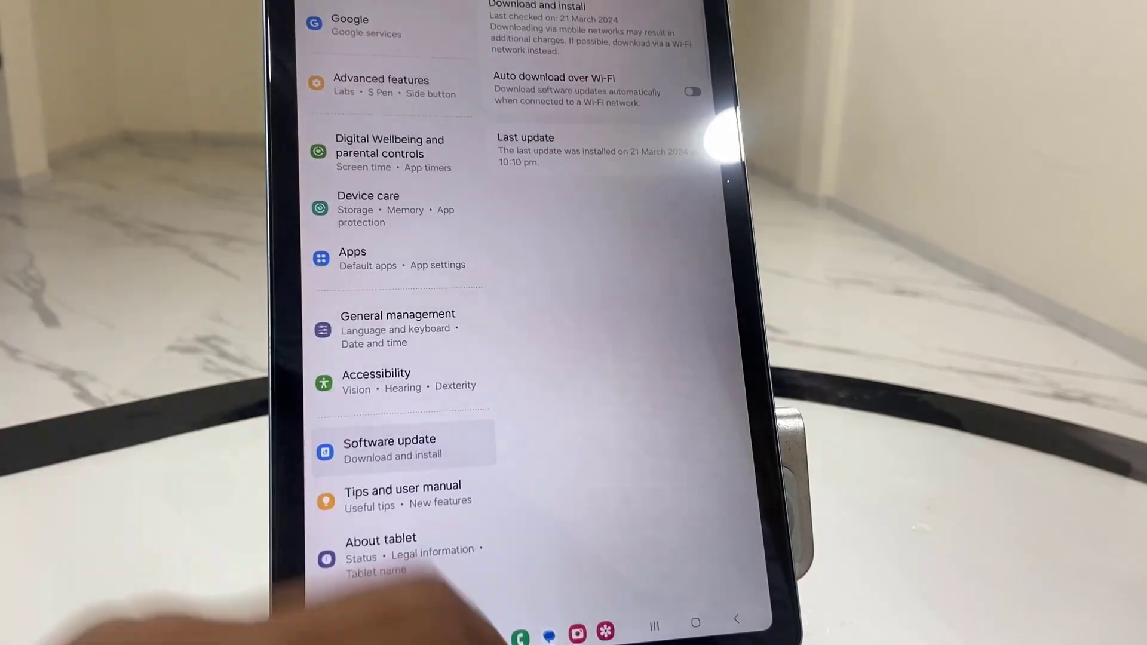
click(694, 622)
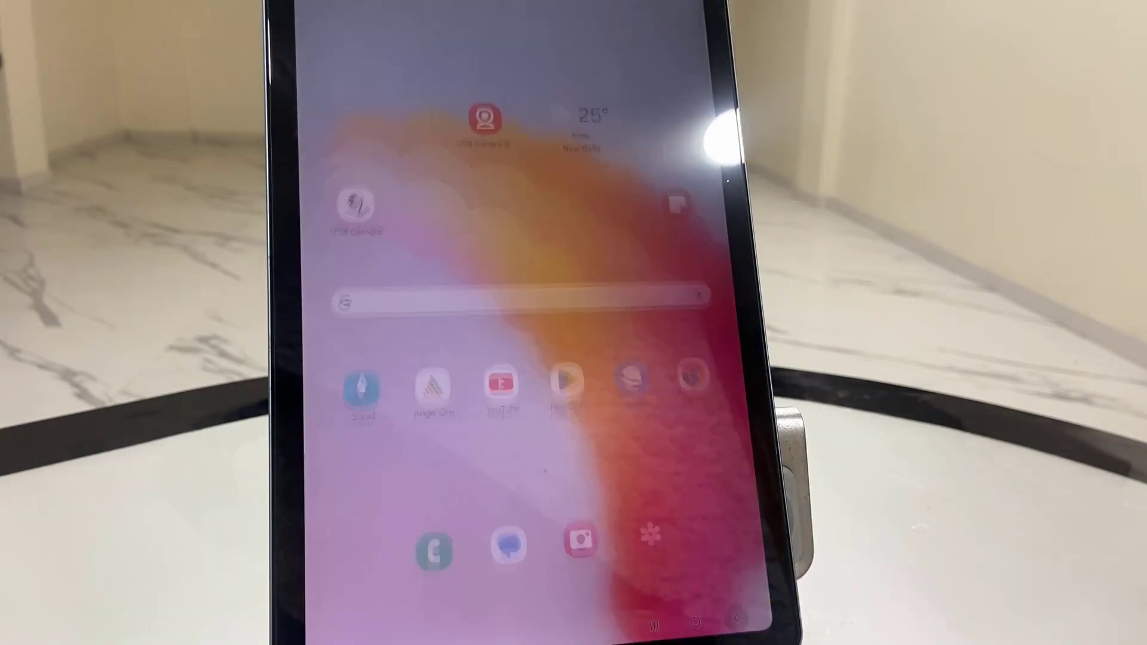